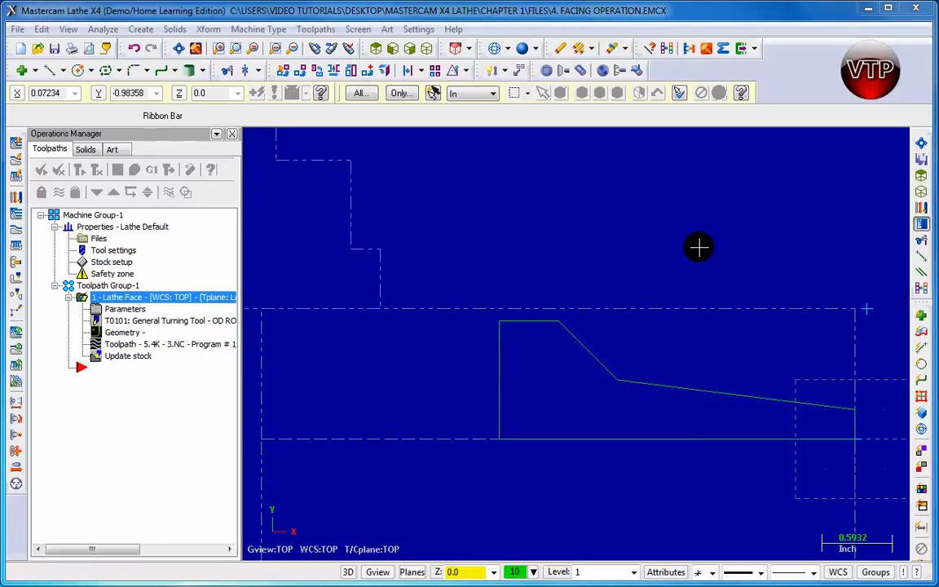
mouse_move(352, 413)
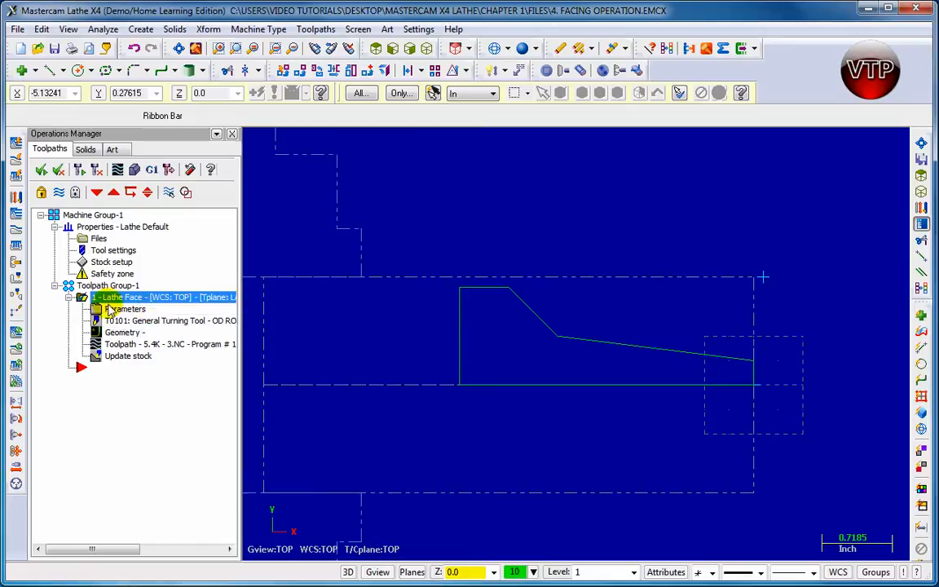
mouse_move(124, 387)
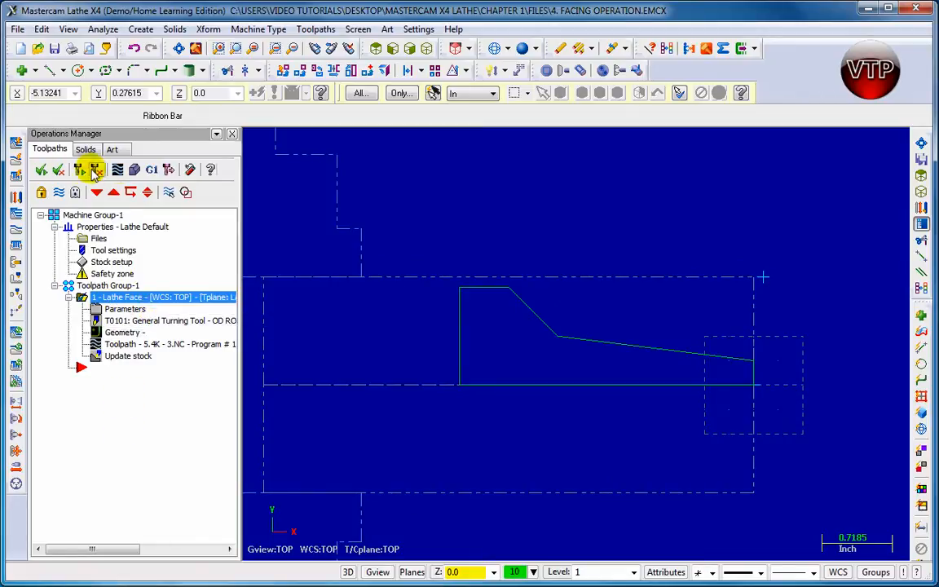
mouse_move(39, 170)
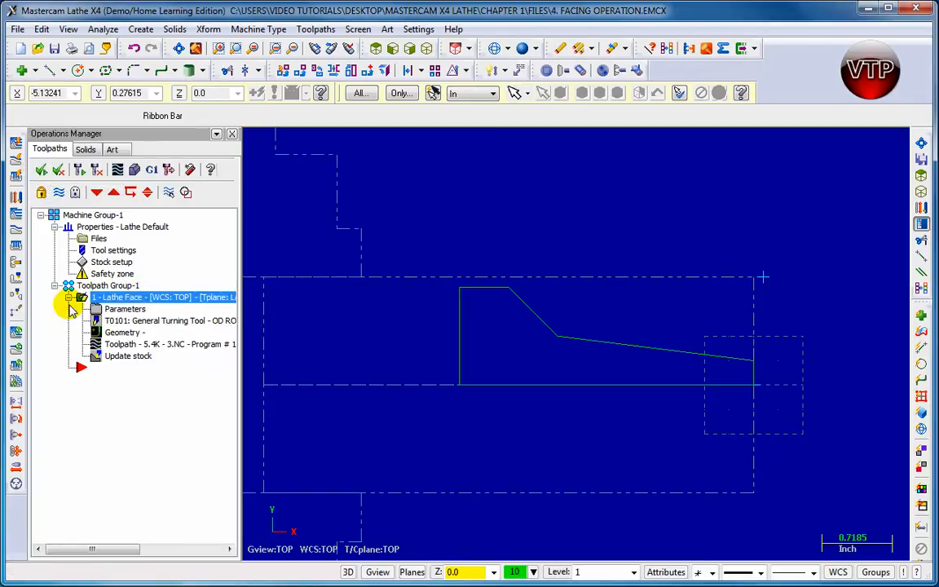
- Collapse the Lathe Face operation branch in the Operations Manager tree
left_click(68, 297)
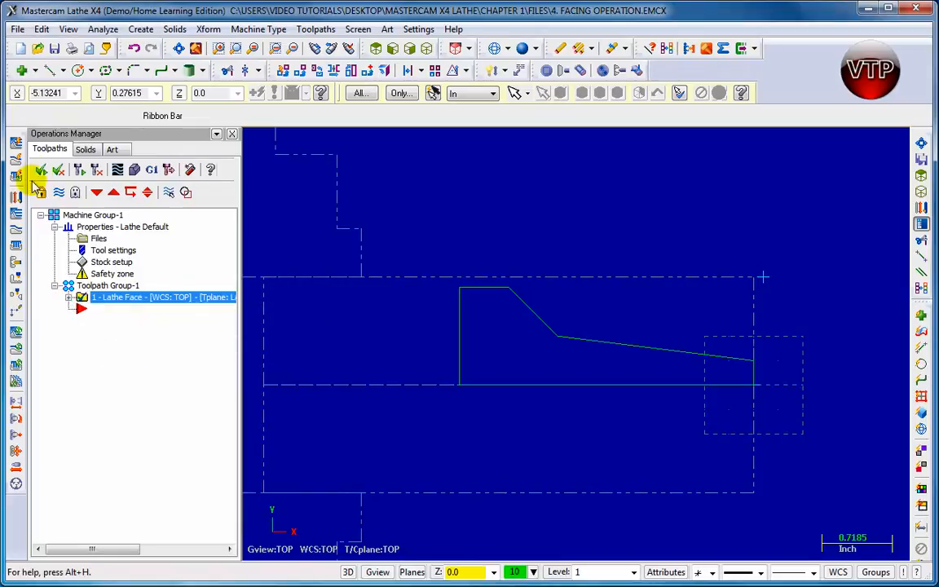
mouse_move(58, 169)
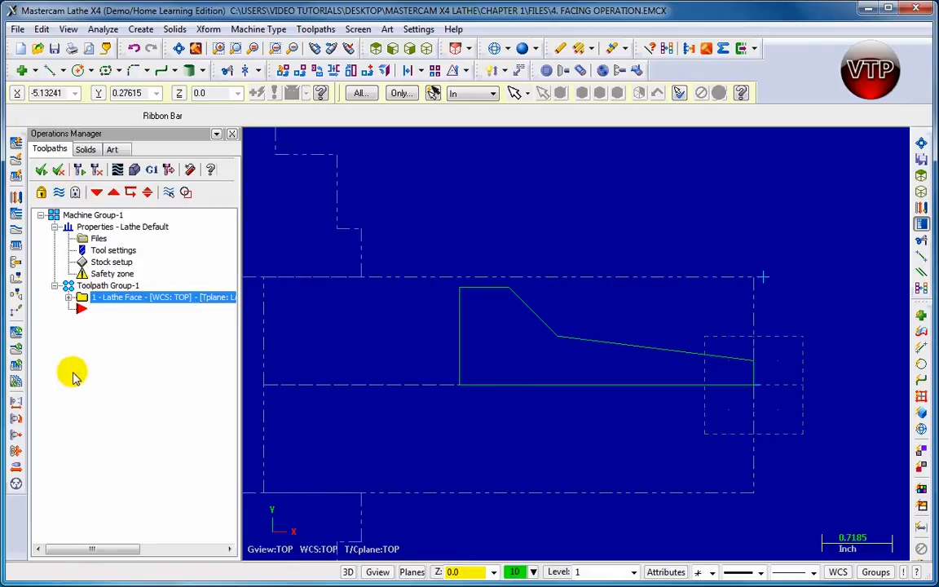
mouse_move(58, 169)
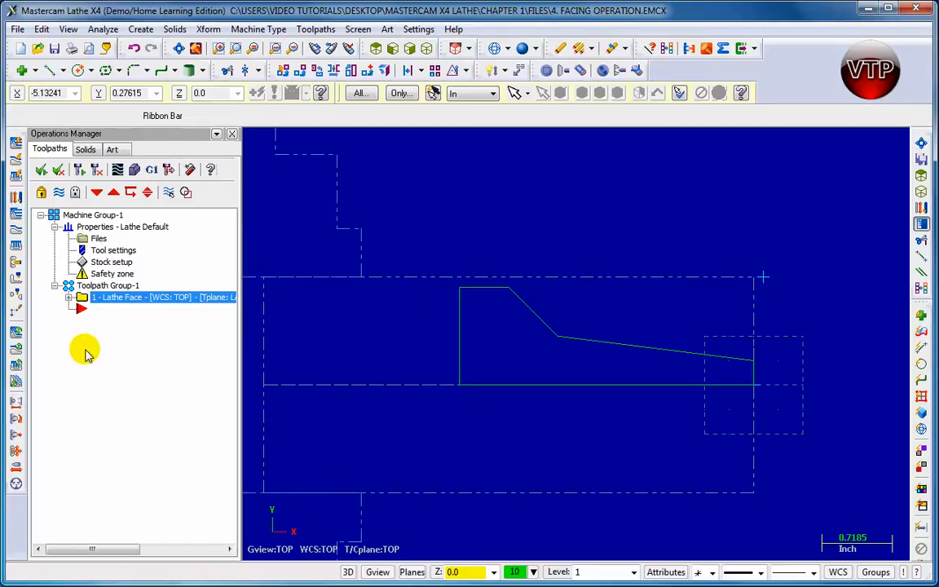
mouse_move(79, 169)
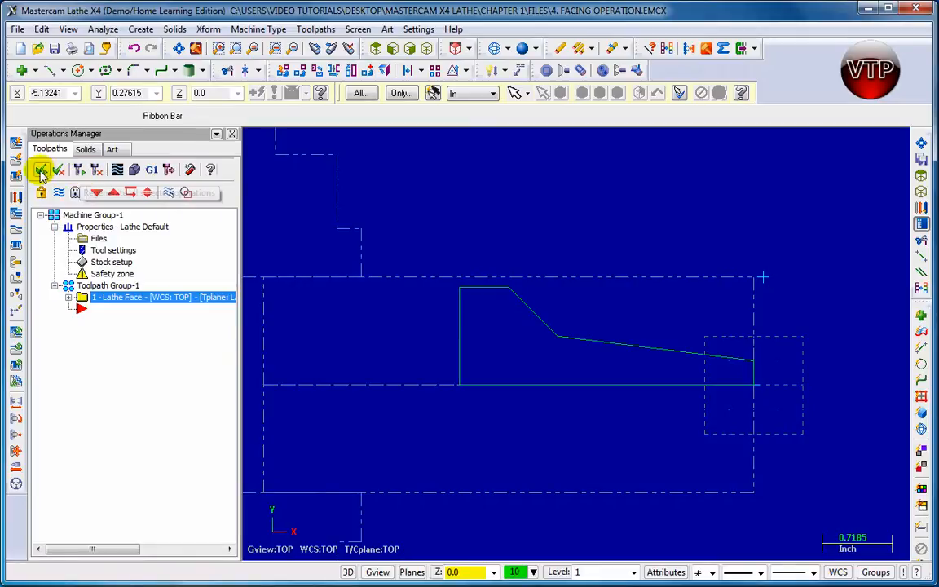
mouse_move(78, 172)
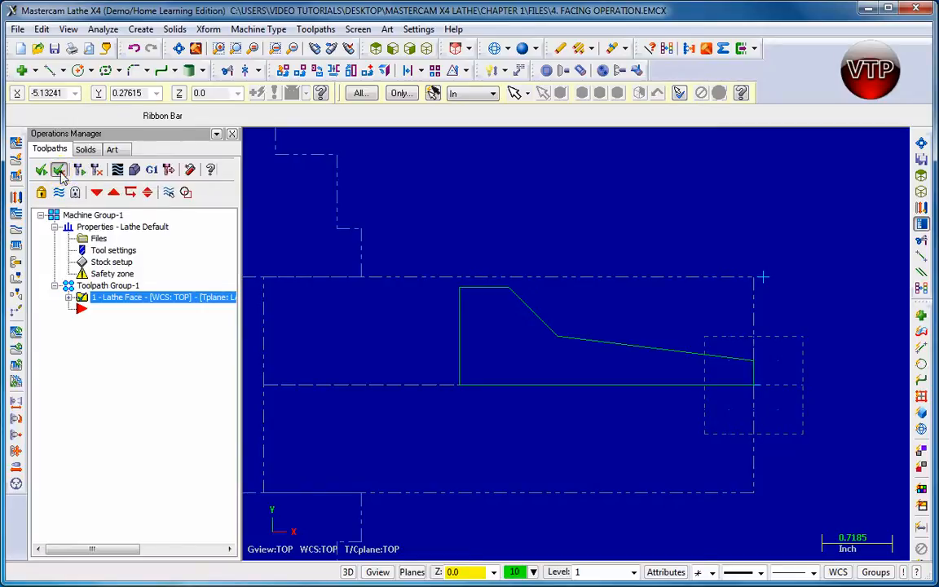
left_click(57, 169)
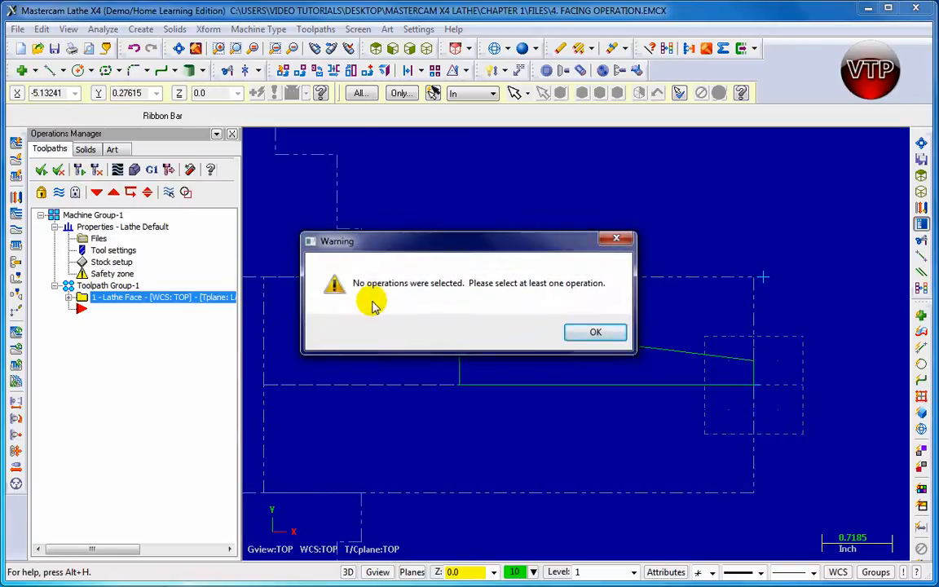
mouse_move(377, 290)
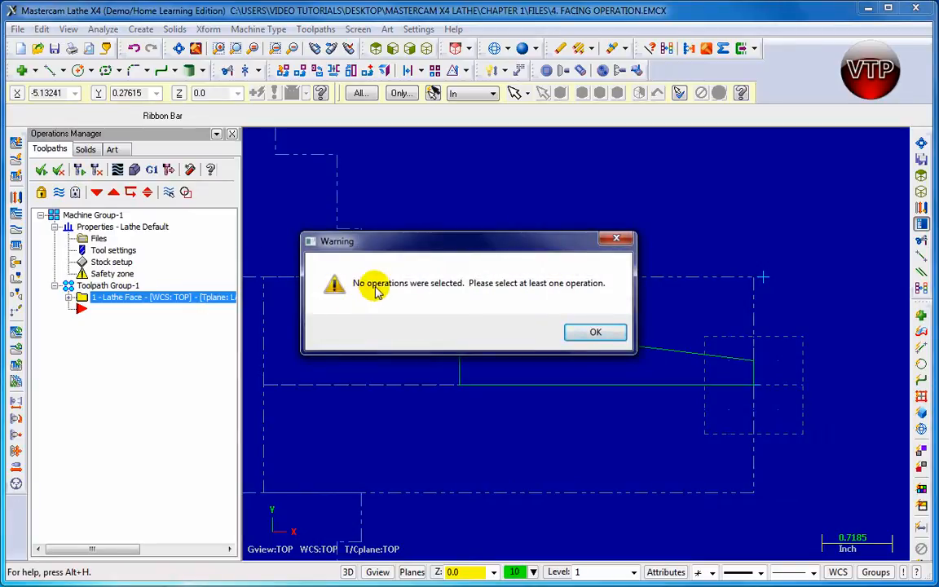
mouse_move(595, 320)
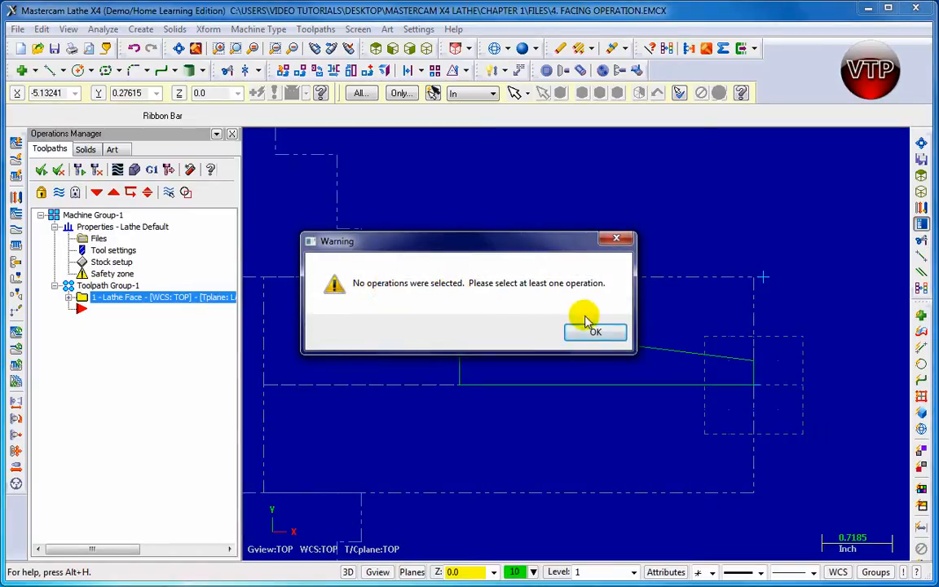
left_click(596, 332)
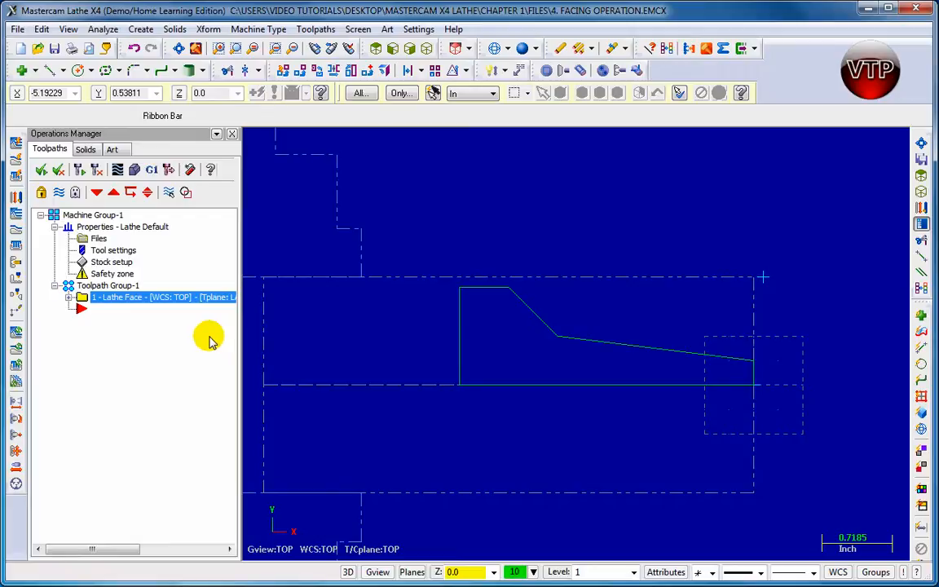
mouse_move(117, 169)
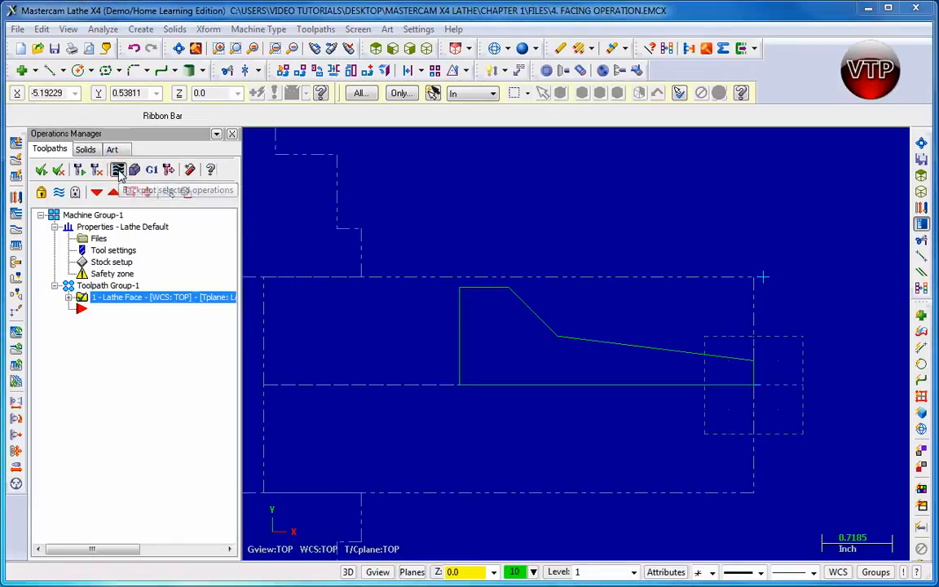
- Start Backplot on the selected Lathe Face operation
left_click(119, 169)
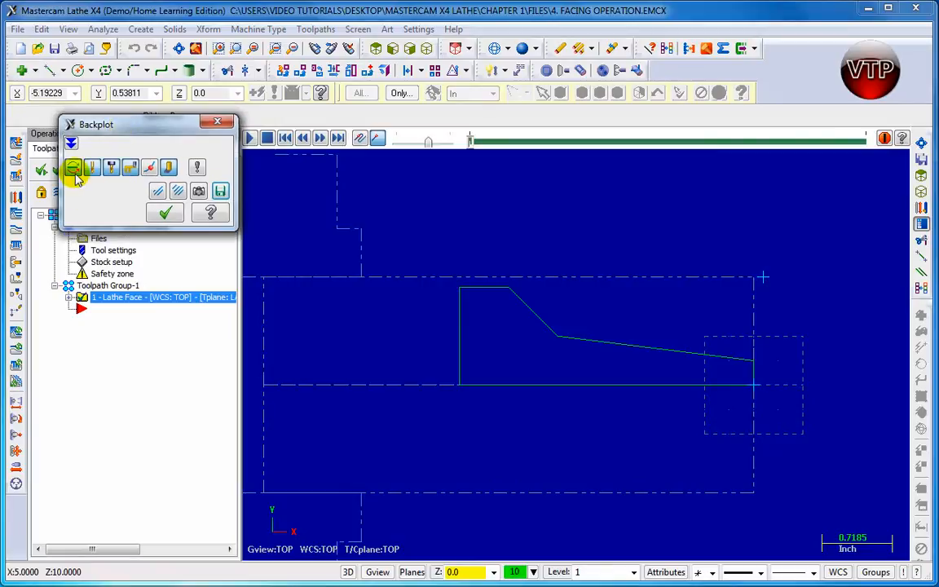
mouse_move(75, 173)
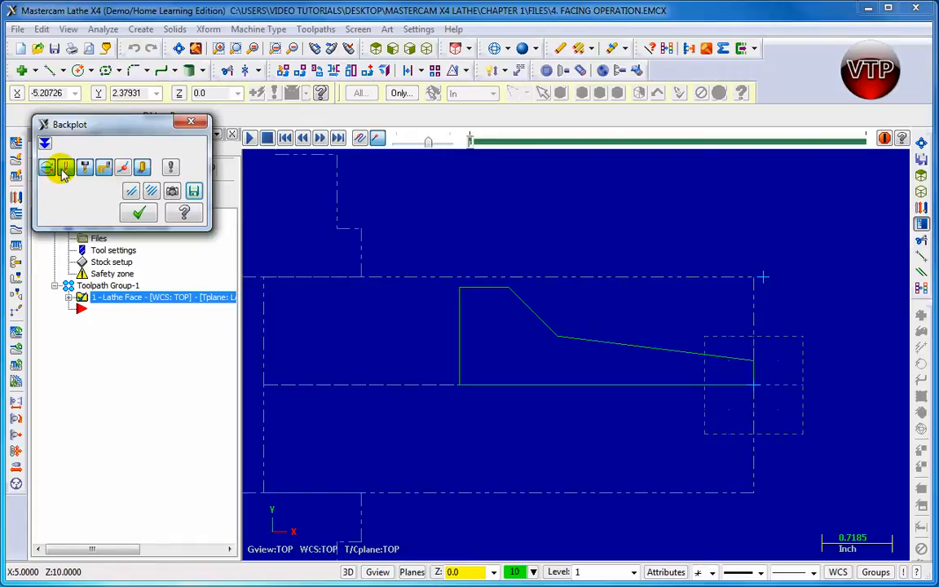
mouse_move(67, 167)
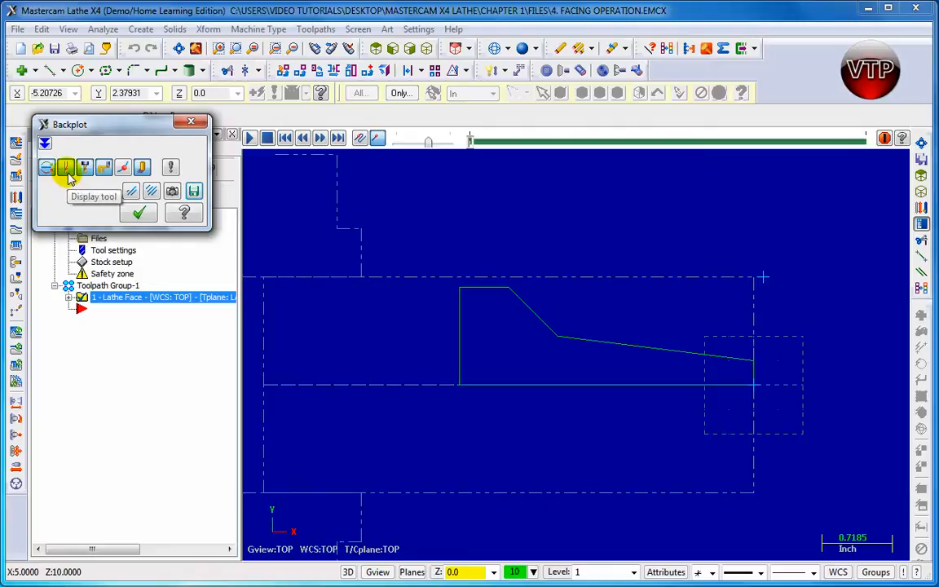
mouse_move(83, 171)
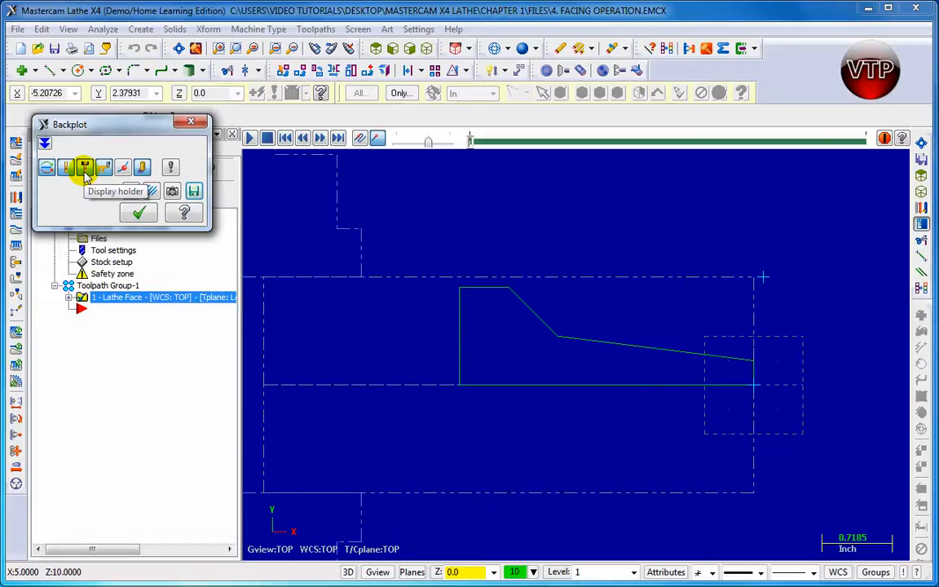
mouse_move(105, 168)
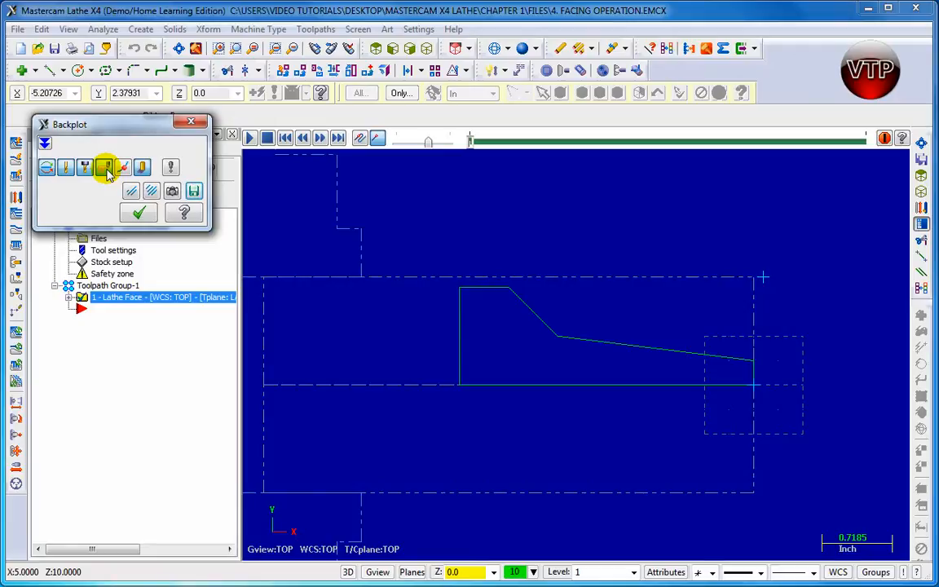
mouse_move(128, 168)
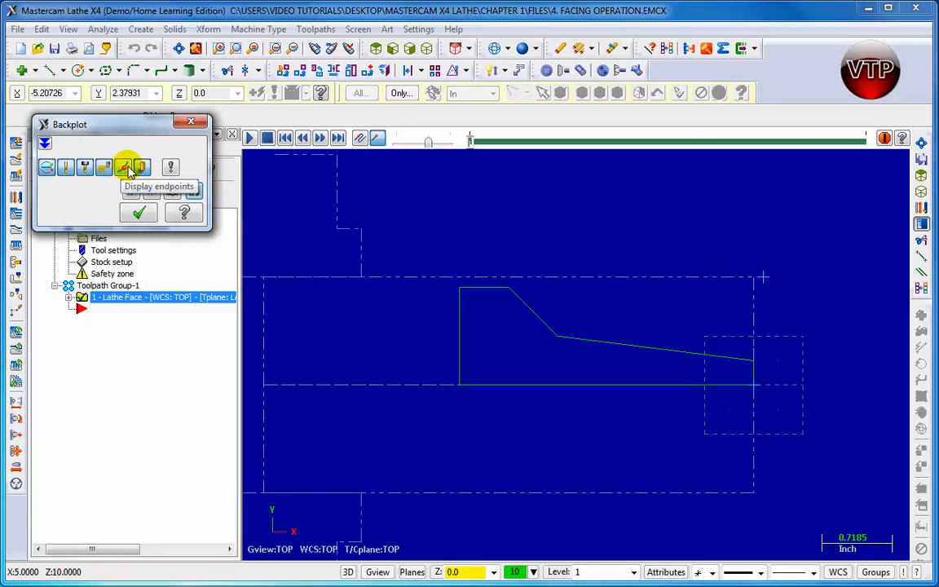
mouse_move(140, 168)
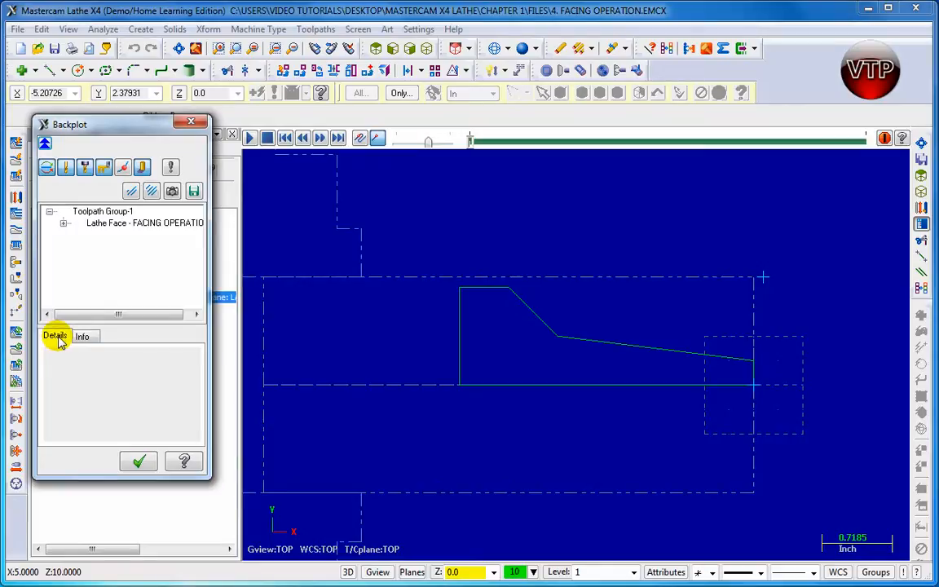
- Read the roughly 34-second cycle time on the Info tab, then return to Details
left_click(81, 336)
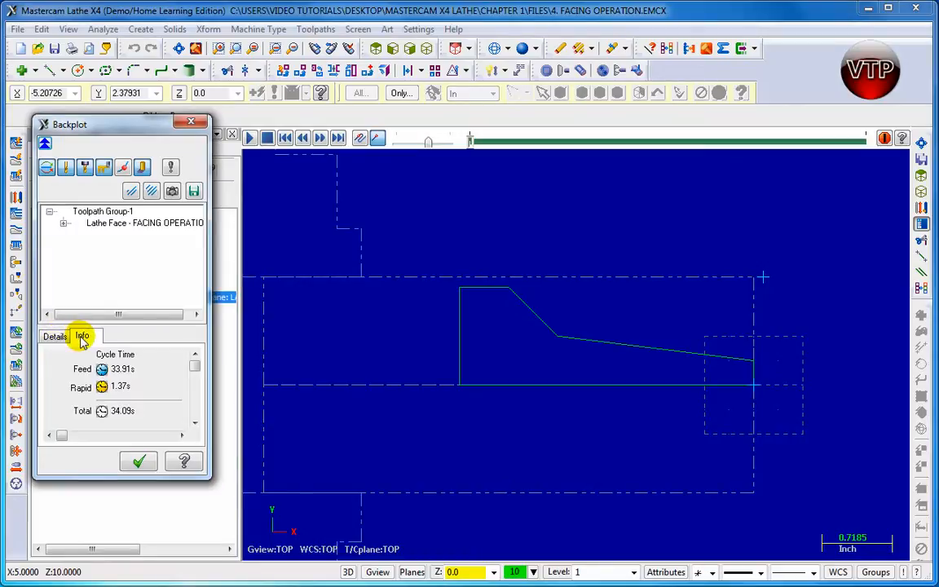
mouse_move(105, 418)
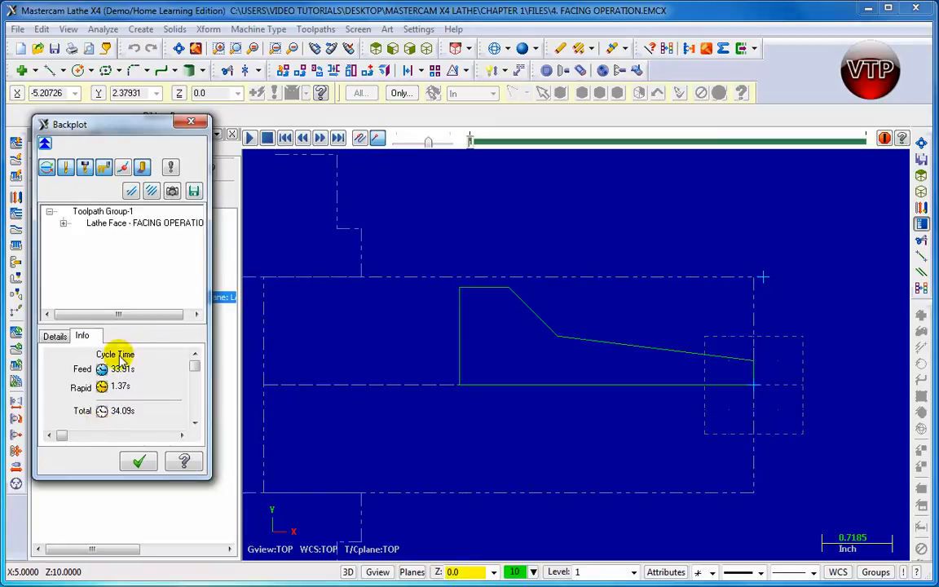
mouse_move(116, 430)
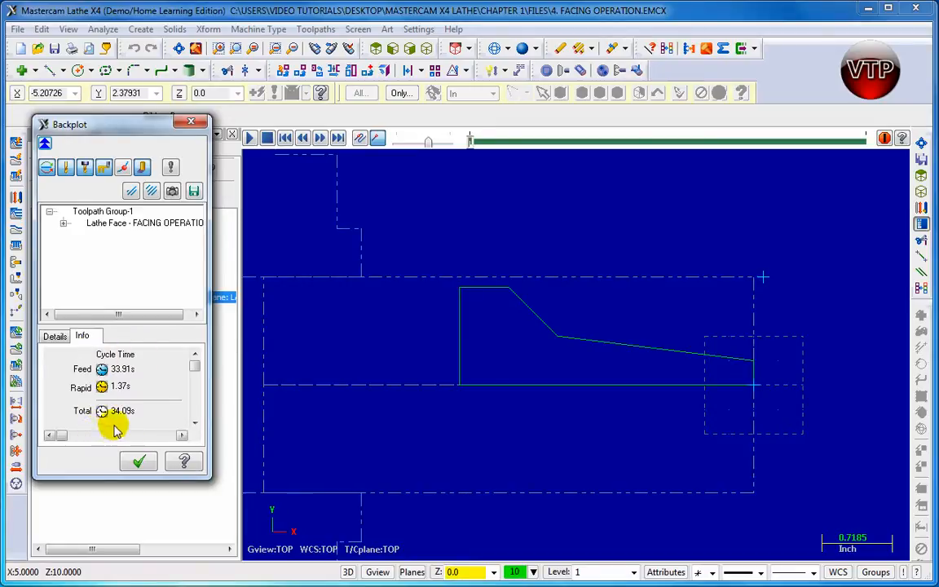
mouse_move(127, 423)
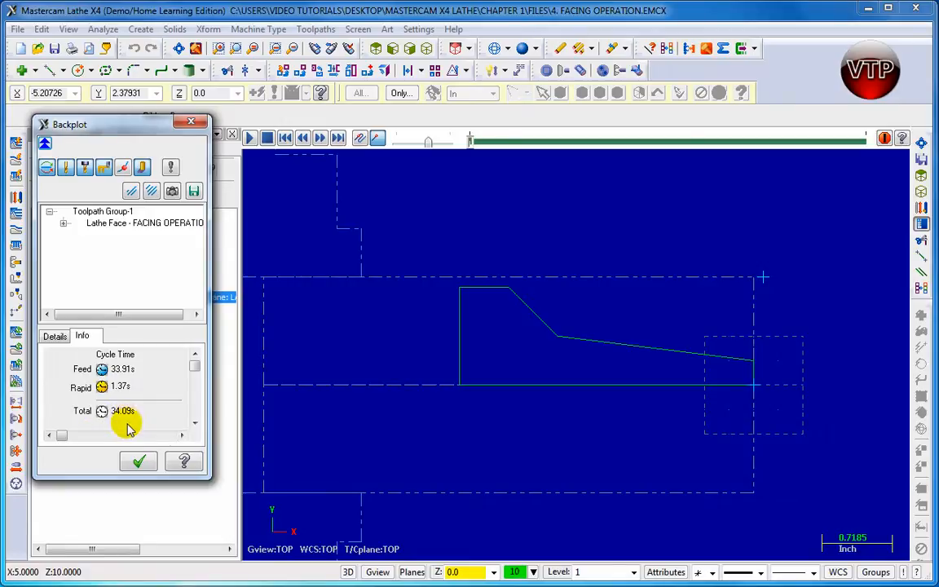
left_click(82, 336)
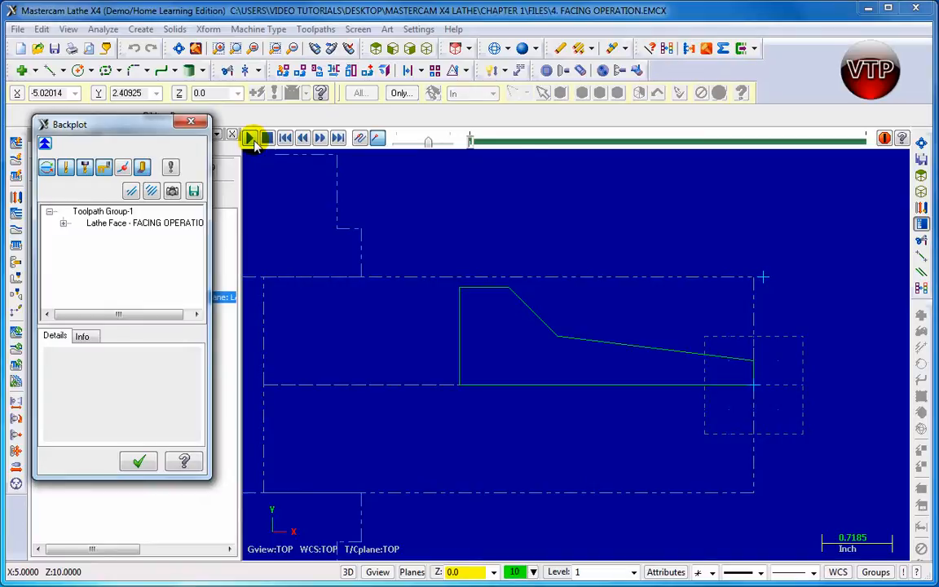
- Play the facing toolpath, stop it, rewind to the start and play it again
left_click(251, 137)
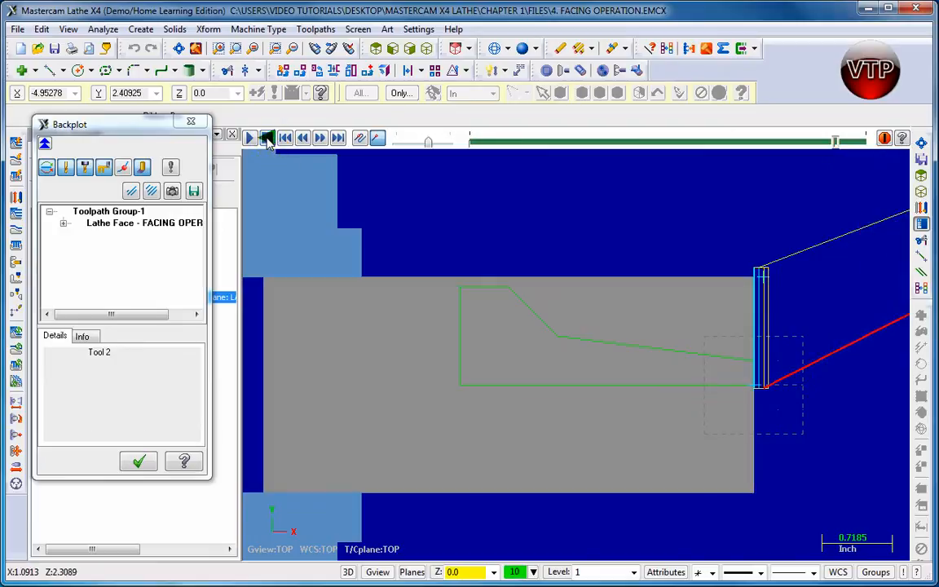
left_click(249, 137)
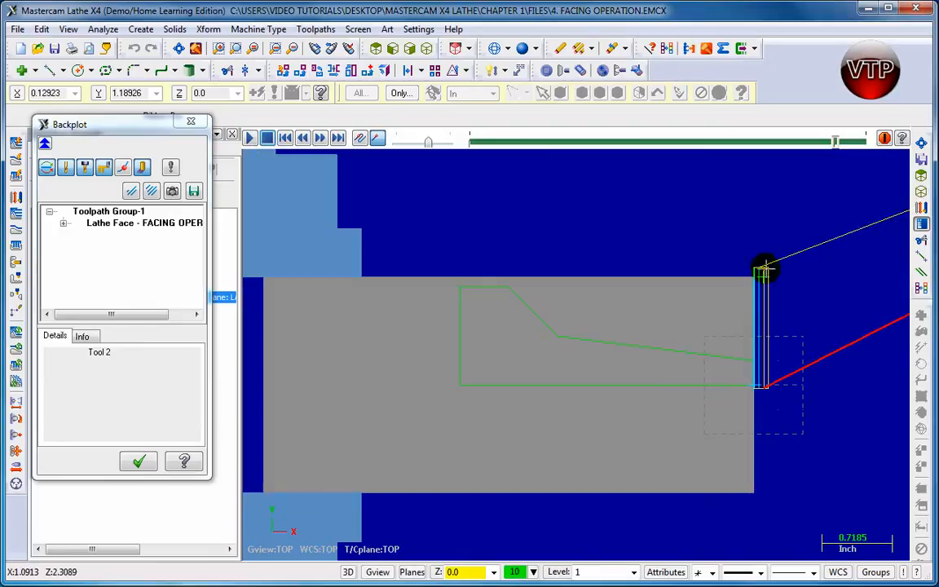
left_click(250, 137)
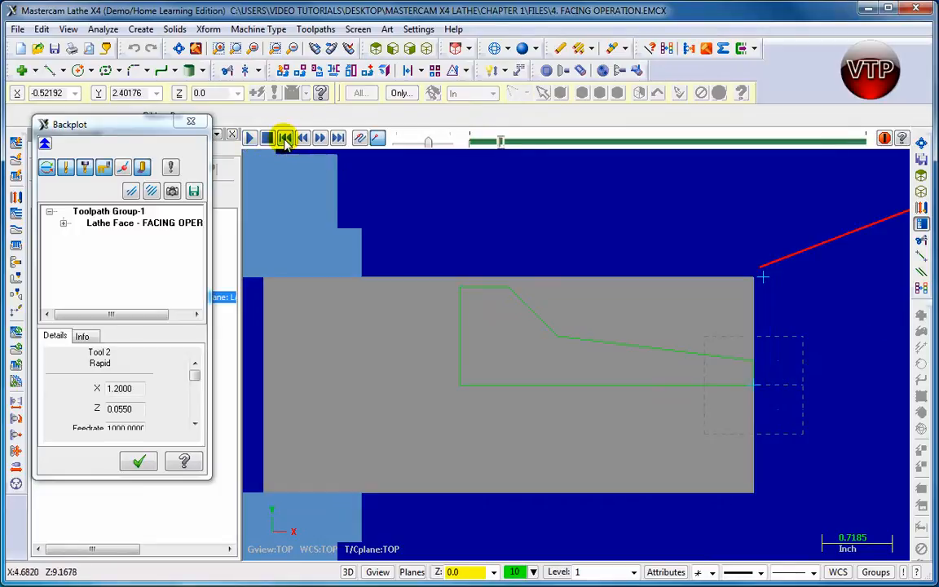
mouse_move(249, 137)
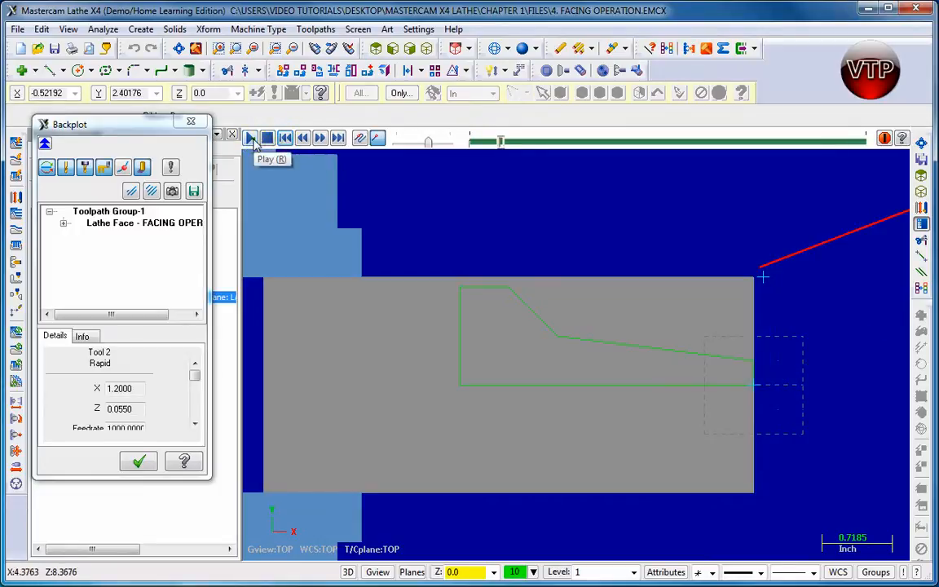
left_click(252, 137)
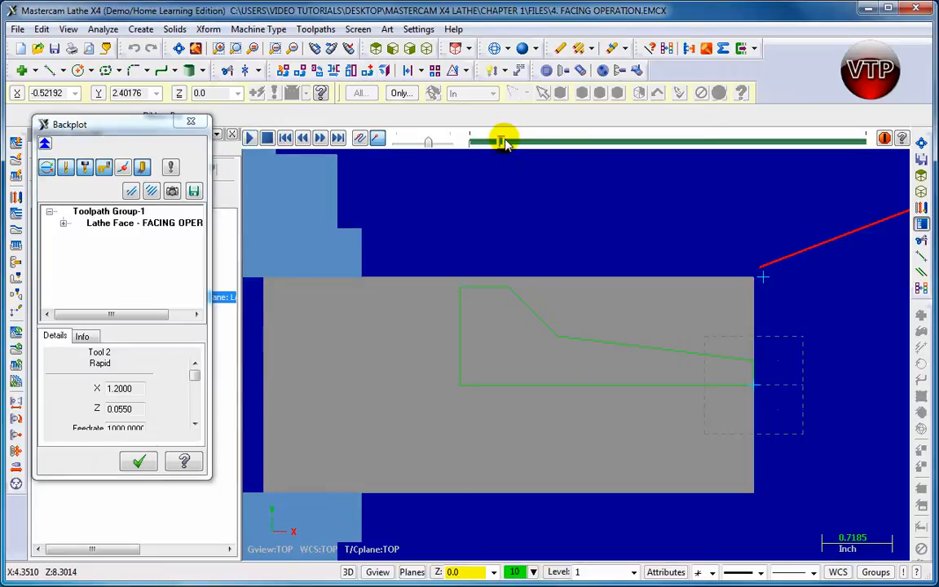
- Jump the tool partway and to the end of the path, then close Backplot with OK
left_click(338, 137)
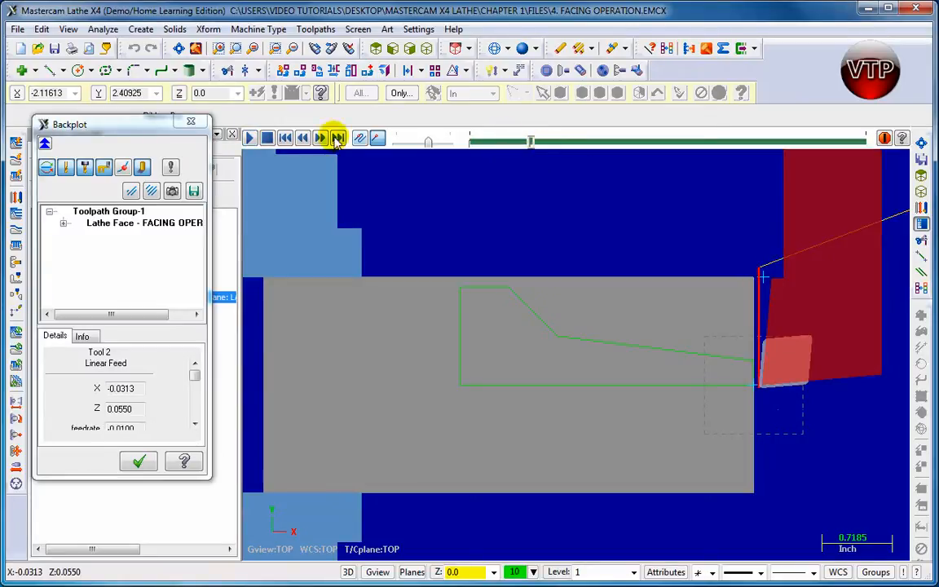
left_click(338, 137)
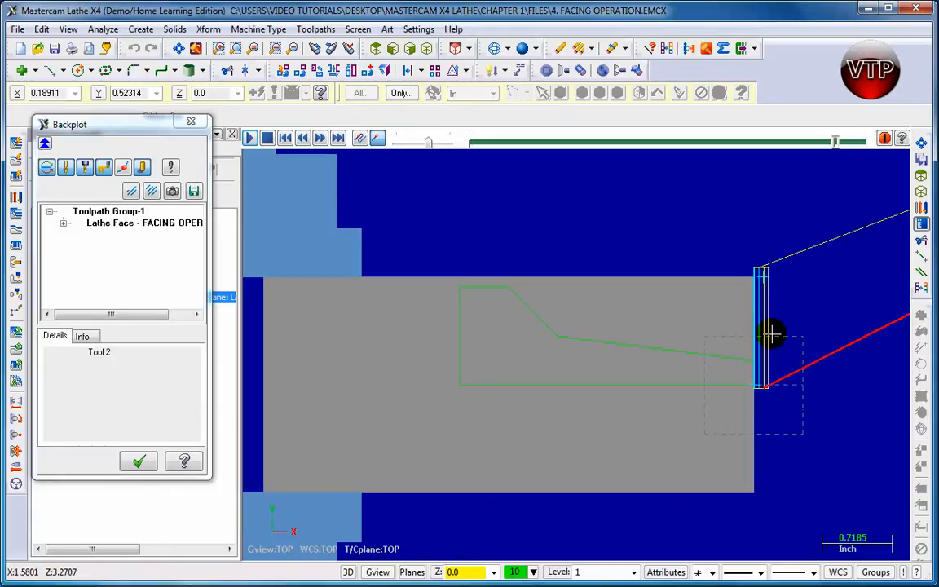
mouse_move(769, 255)
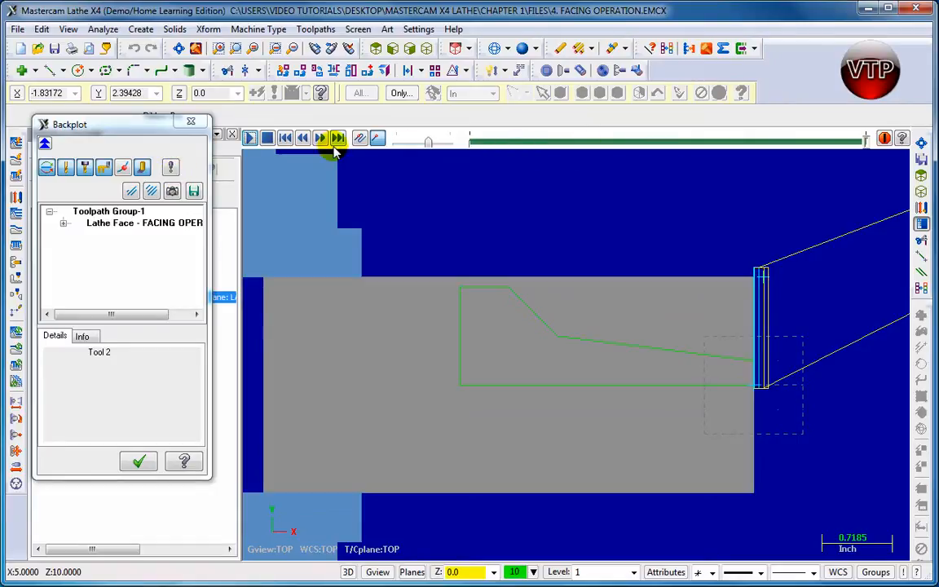
mouse_move(327, 143)
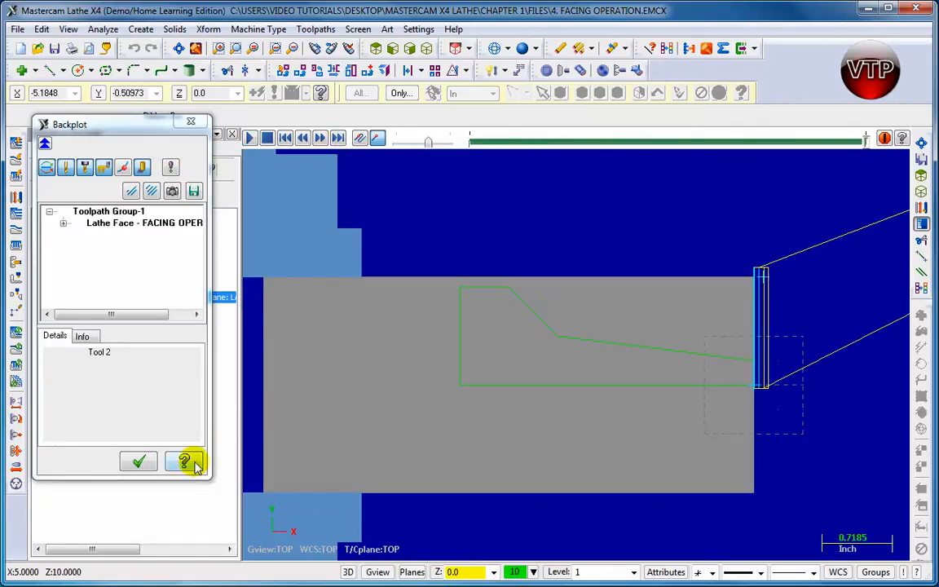
left_click(186, 460)
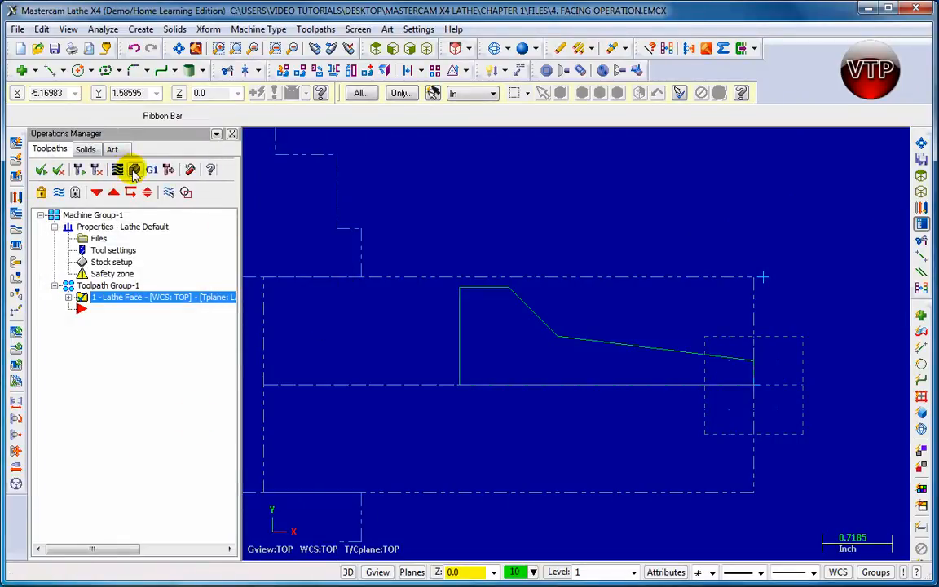
mouse_move(134, 170)
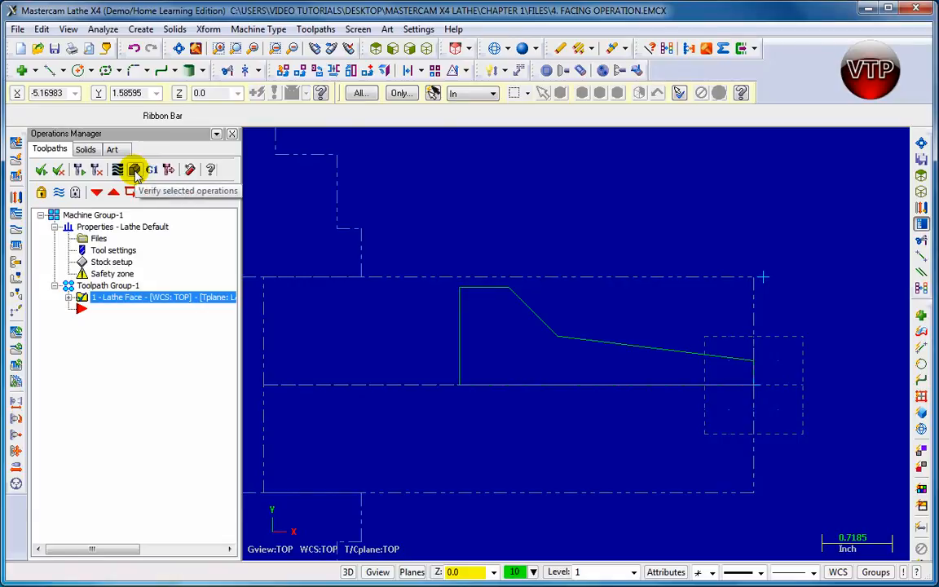
- Launch Verify on the facing operation, slow the speed and run the solid simulation to 100%
left_click(133, 169)
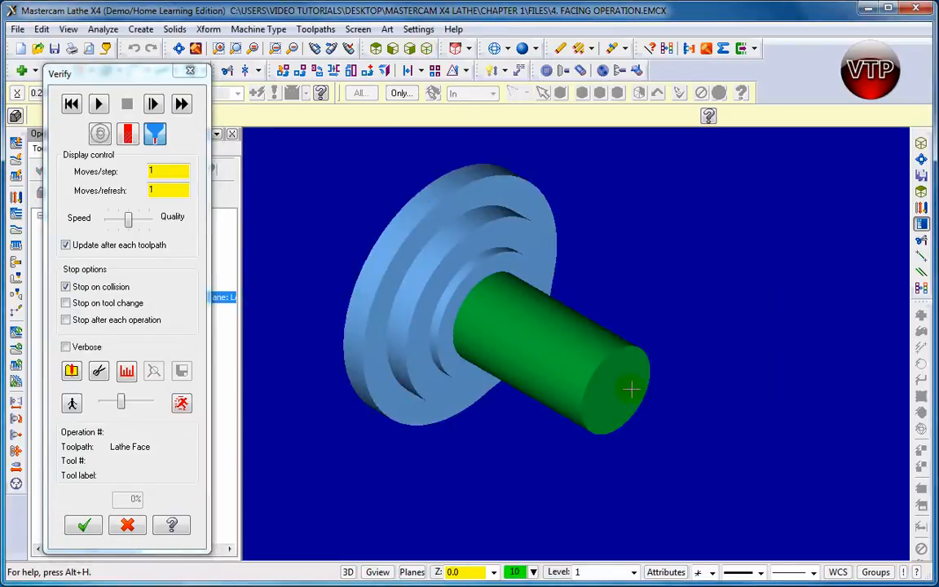
mouse_move(642, 336)
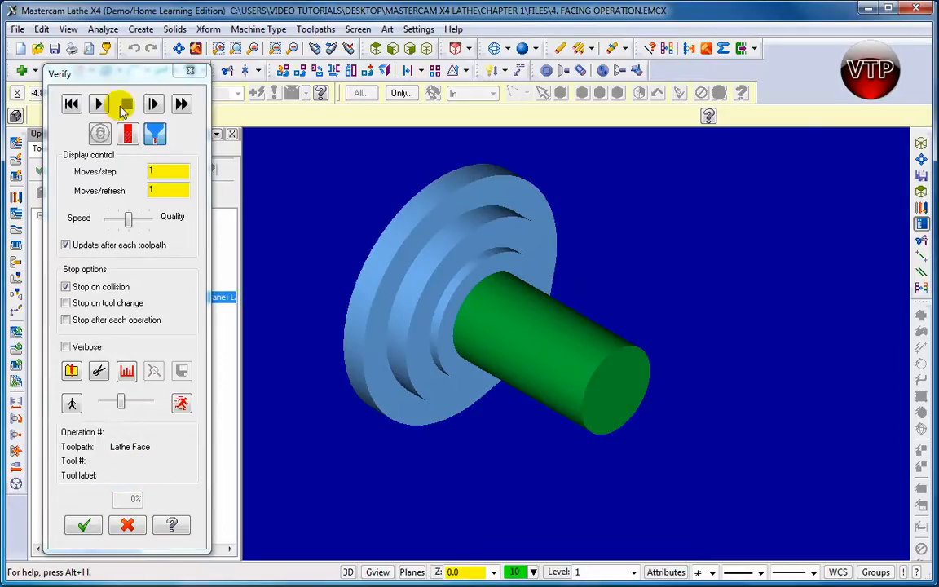
left_click(98, 104)
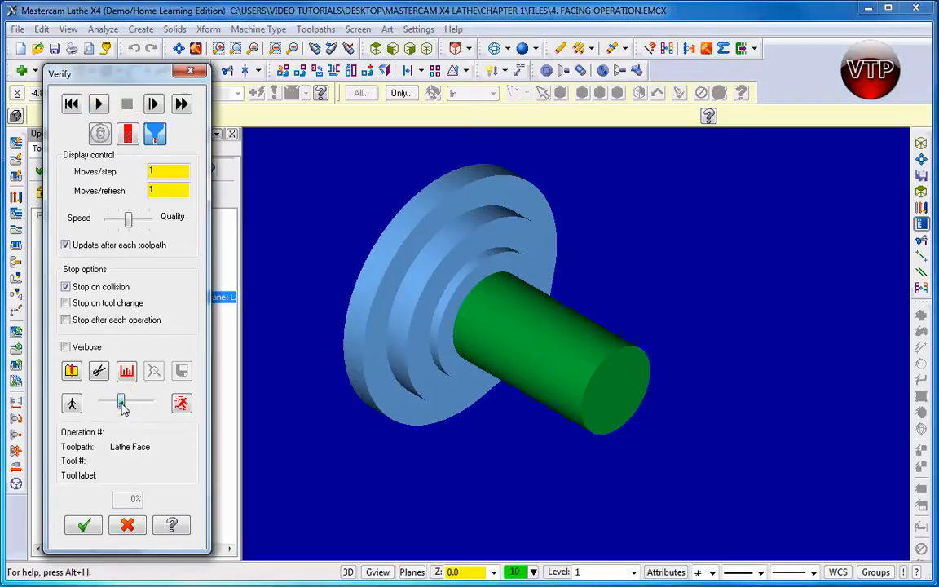
left_click(98, 104)
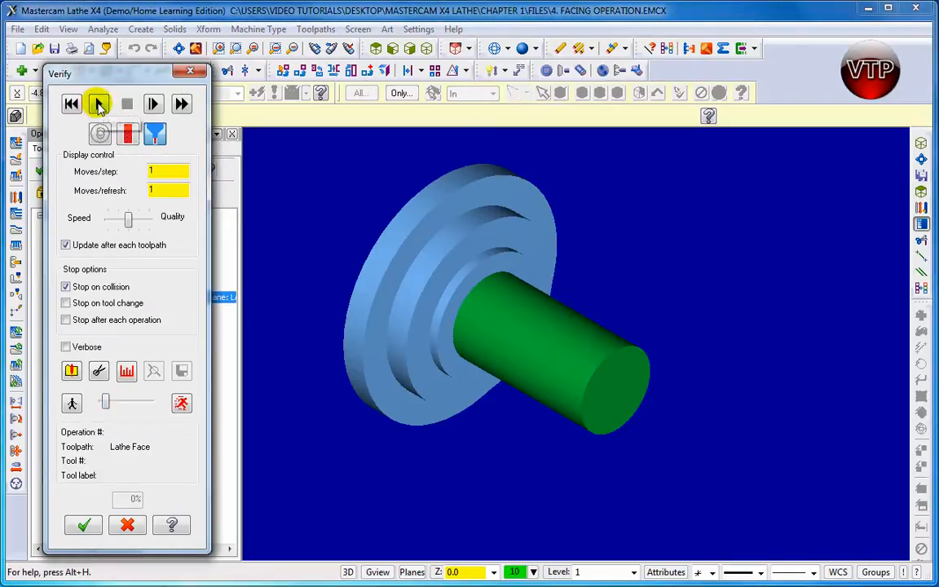
left_click(94, 104)
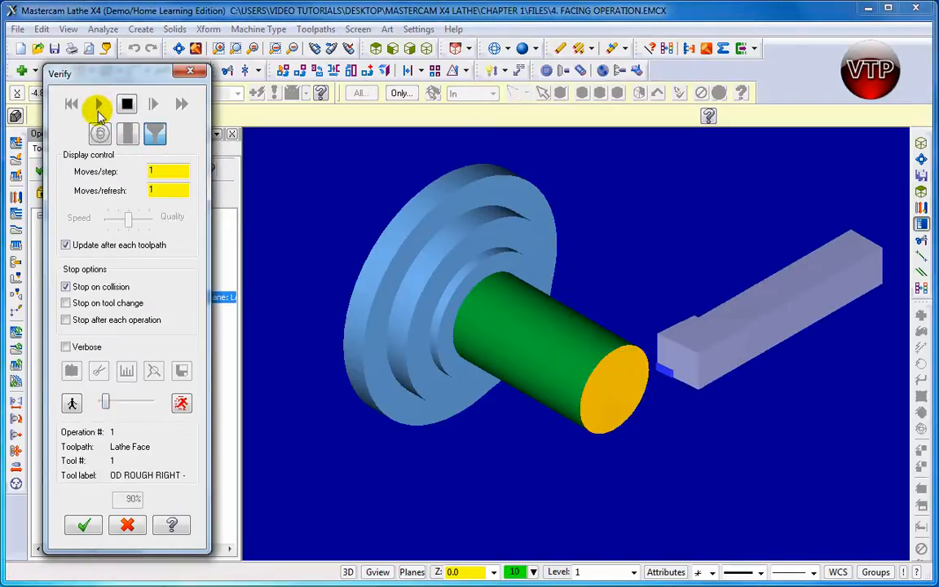
left_click(96, 104)
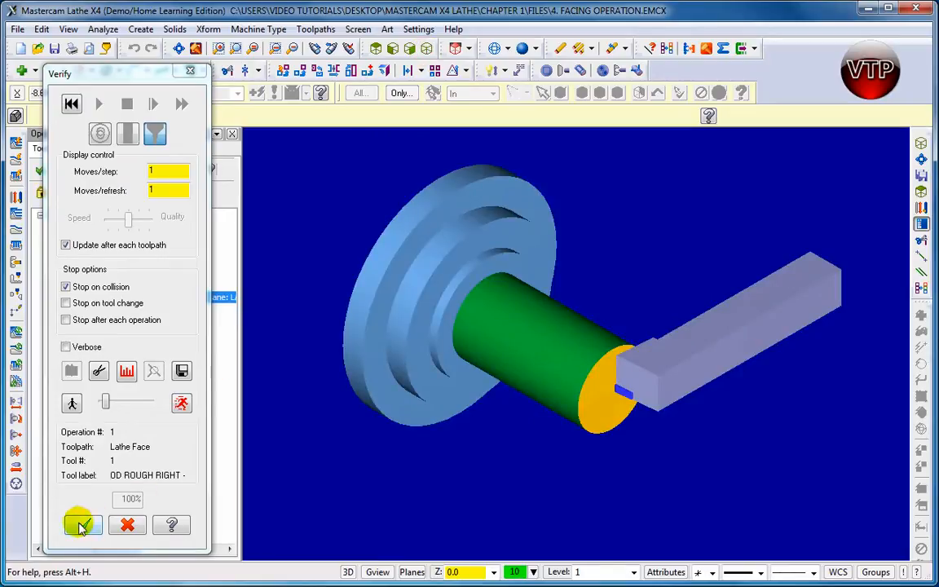
- Accept the Verify dialog to return to the wireframe part and operations list
left_click(78, 525)
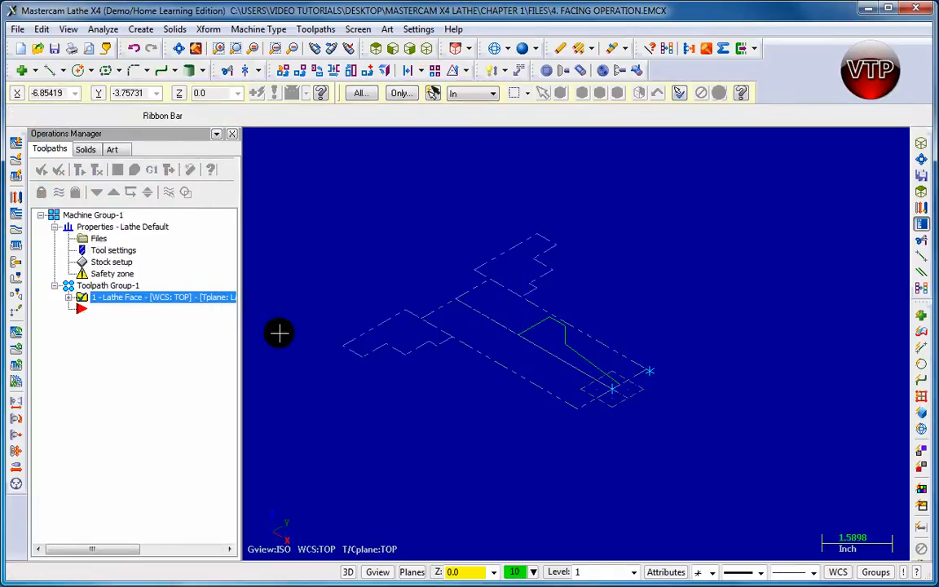
mouse_move(118, 170)
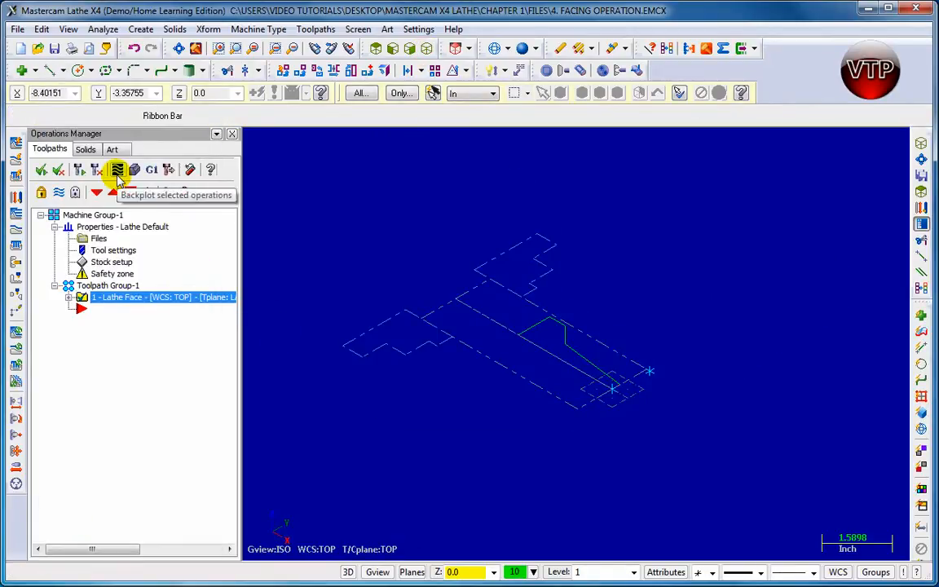
mouse_move(134, 171)
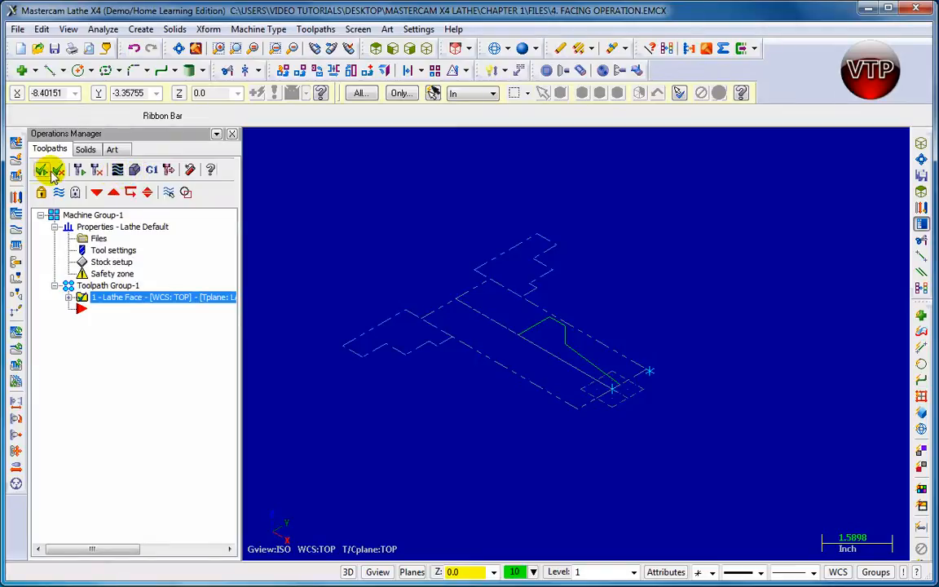
mouse_move(151, 170)
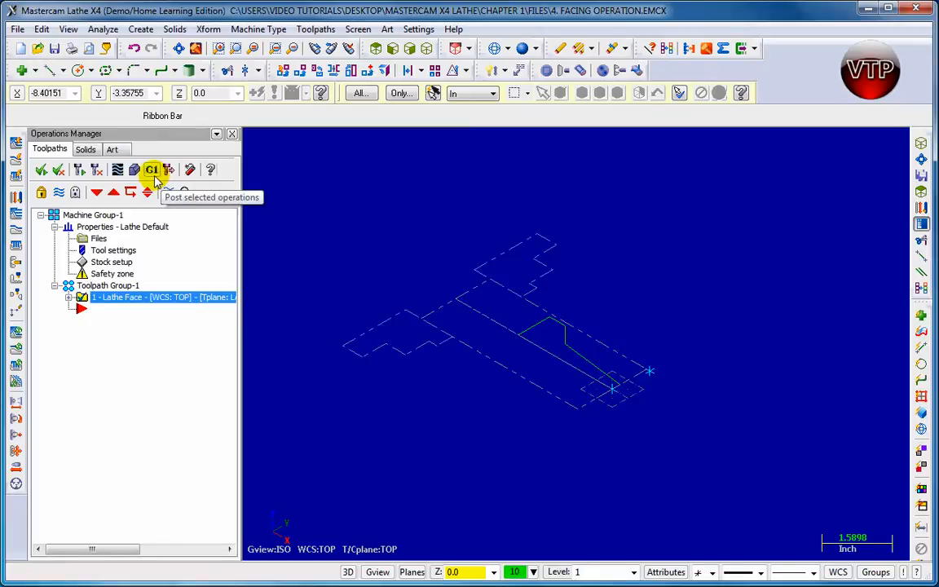